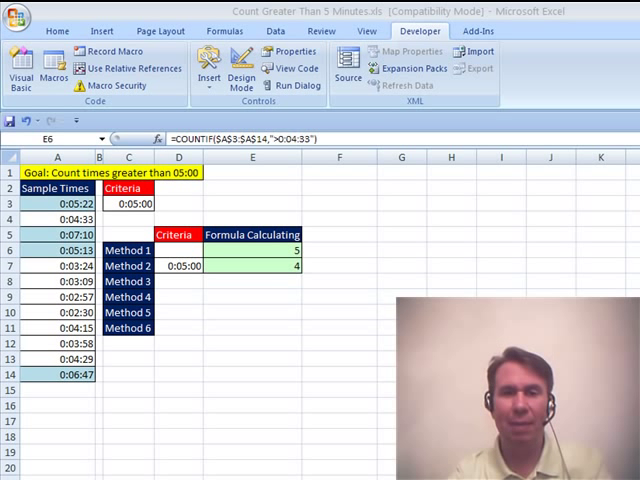
mouse_move(205, 195)
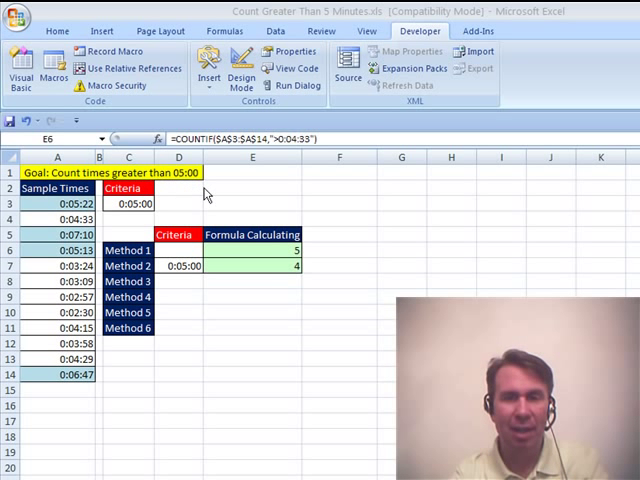
mouse_move(45, 345)
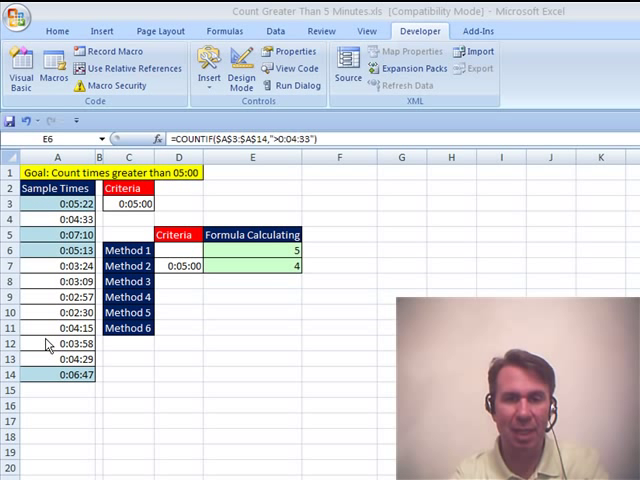
mouse_move(46, 373)
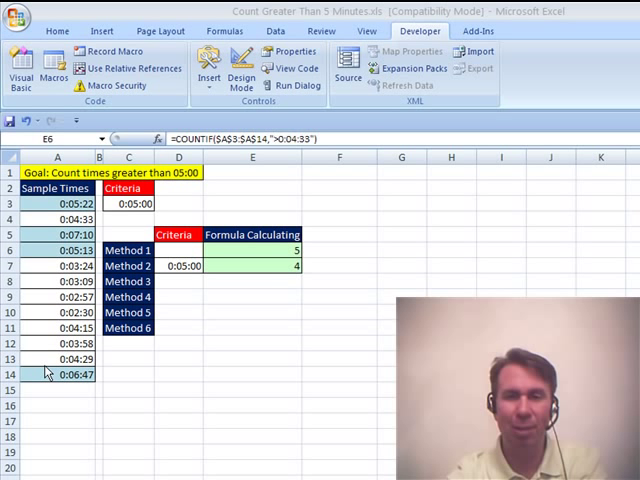
mouse_move(213, 360)
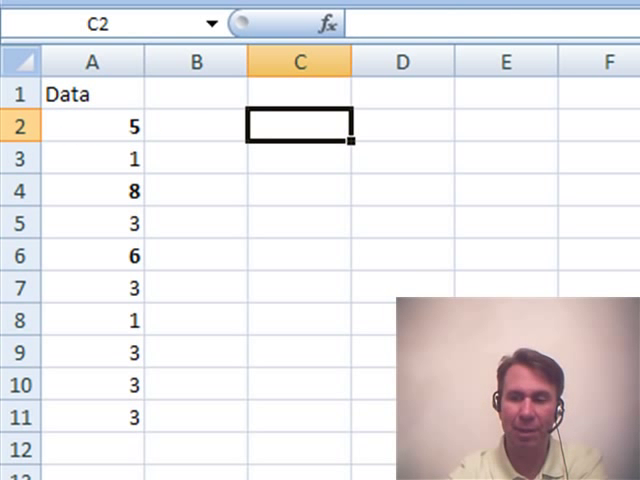
Enter =COUNTIF(A2:A11,3) in C2 to count Data values equal to 3
text(=COUNTIF(A2:A11)
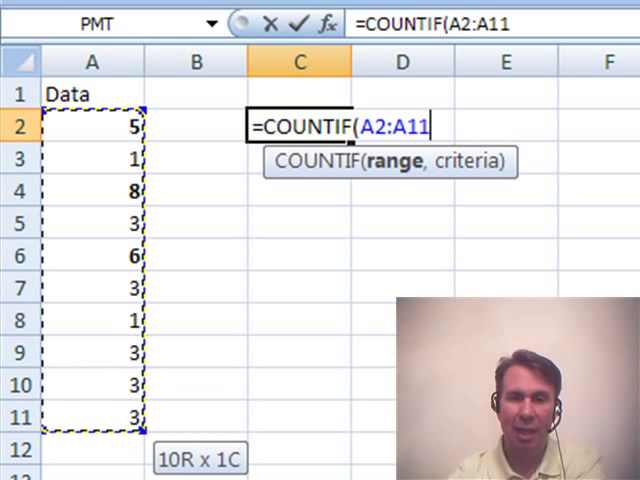
text(,3)
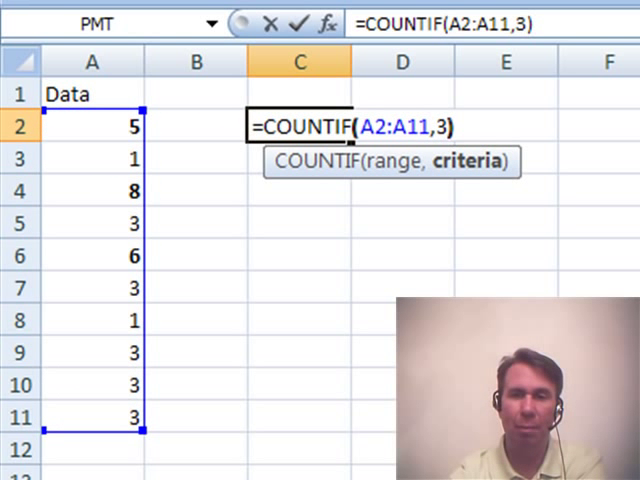
key(Return)
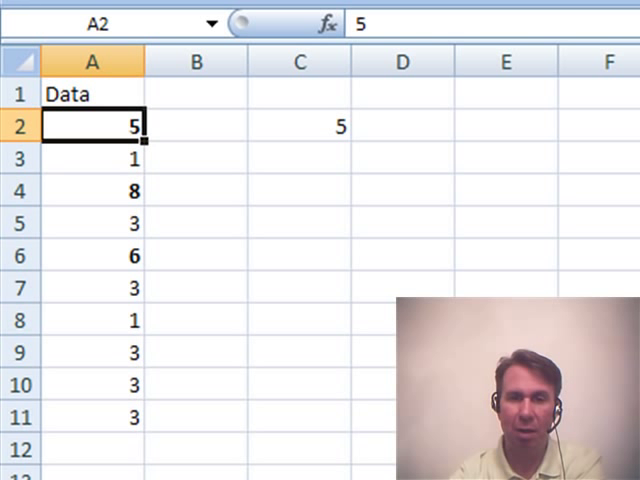
Change C2's criterion to ">=3" so it counts 8 values of at least 3
click(92, 352)
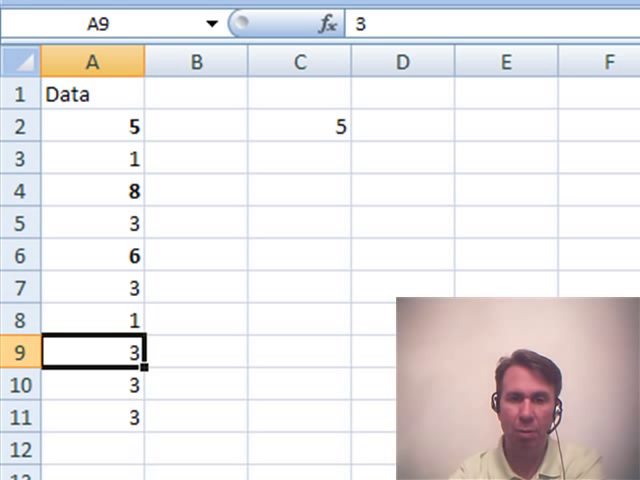
click(298, 126)
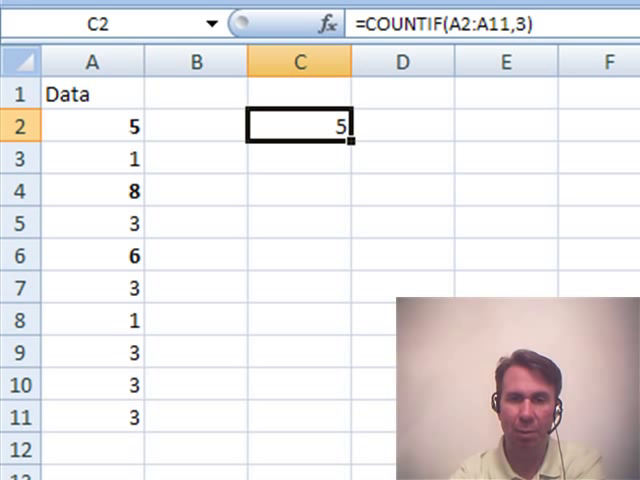
double_click(299, 126)
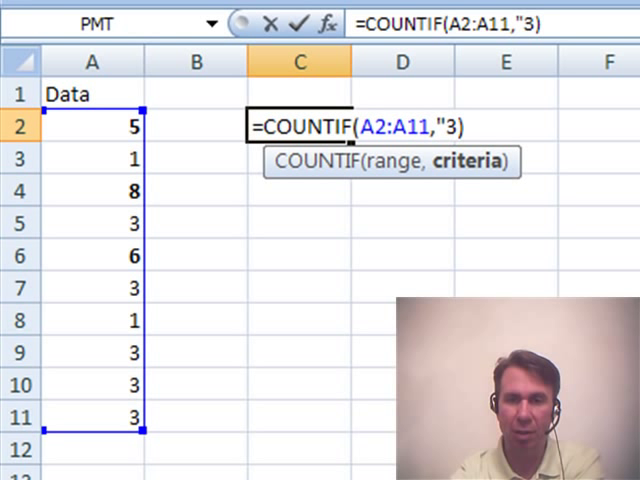
text(>=)
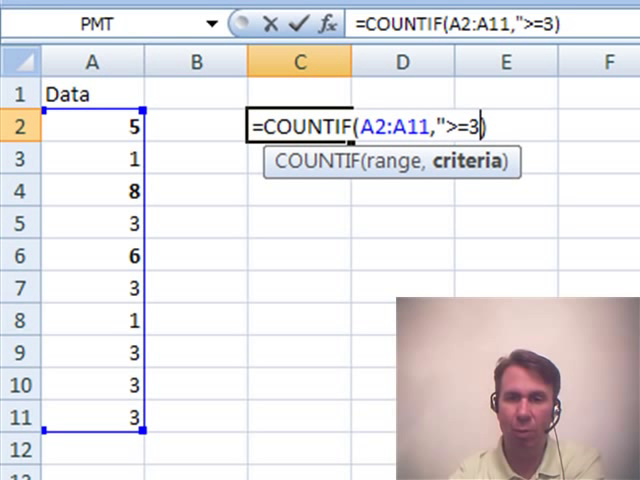
text())
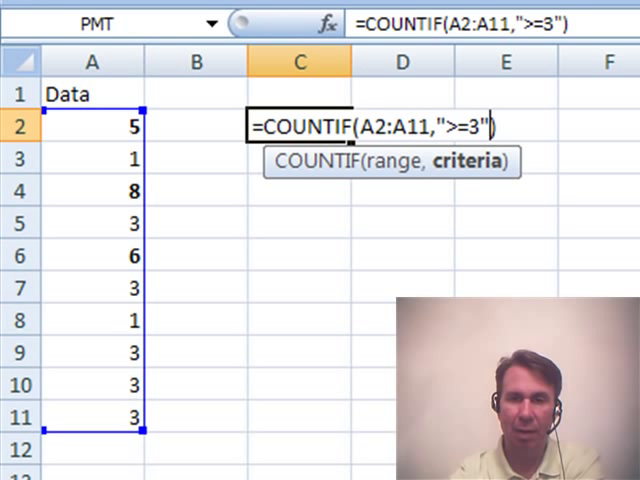
key(Return)
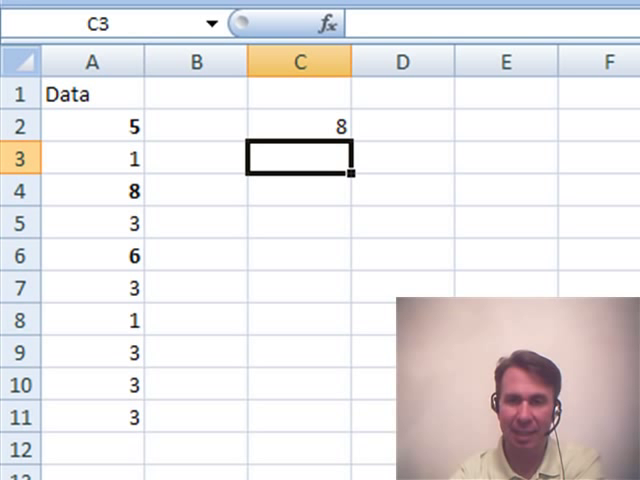
click(298, 126)
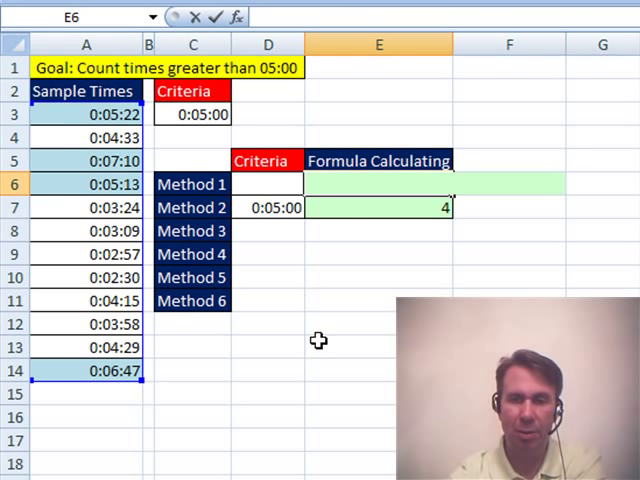
Enter Method 1 in E6 as =COUNTIF(A3:A14,">"&TIME(0,5,0)), returning 4
text(=COUNTIF()
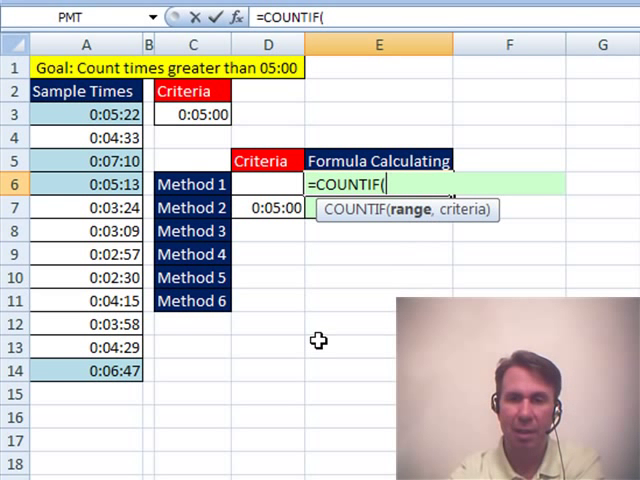
click(85, 113)
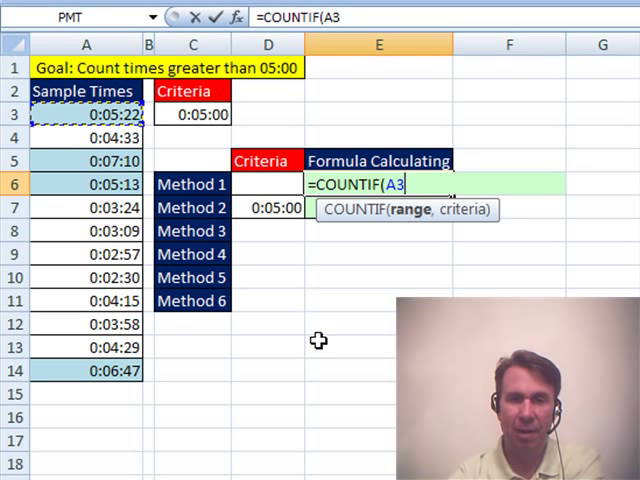
drag(86, 113, 86, 370)
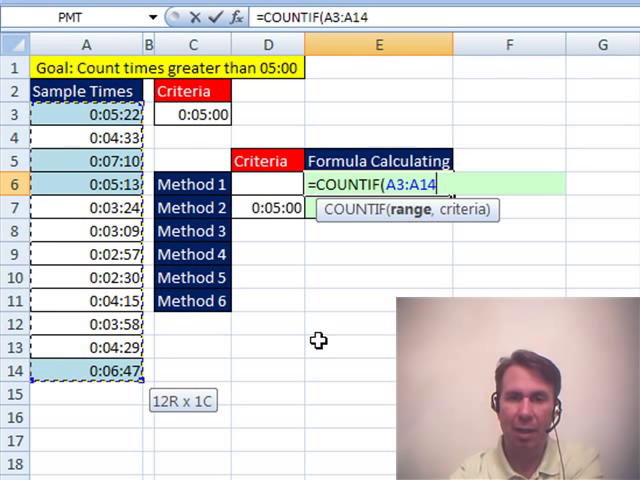
text(,)
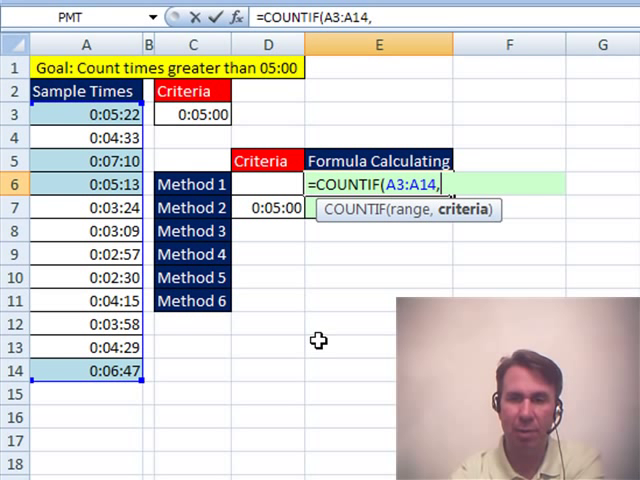
text(">)
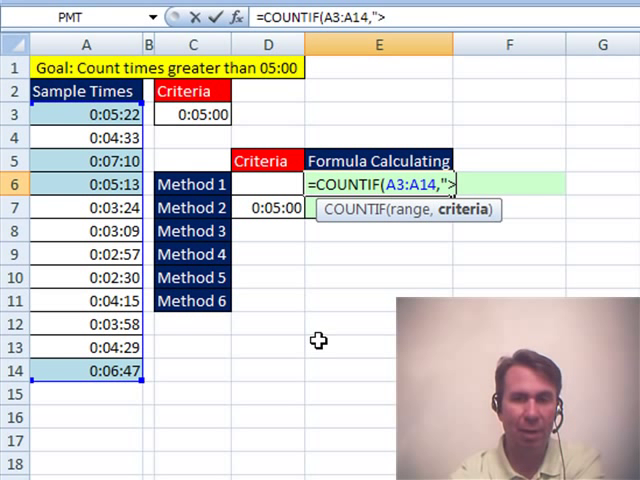
text(")
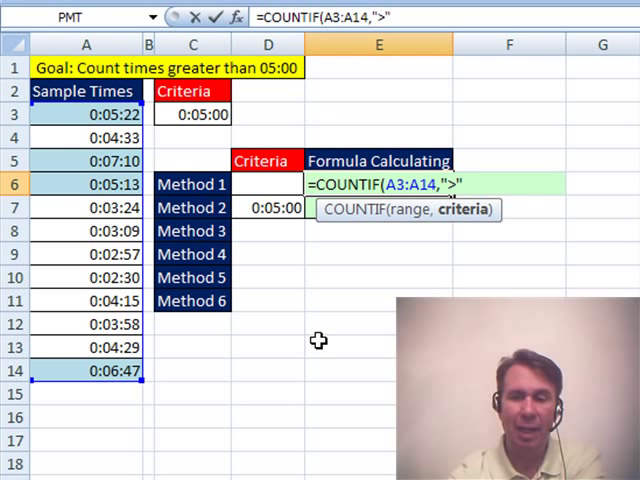
text(&)
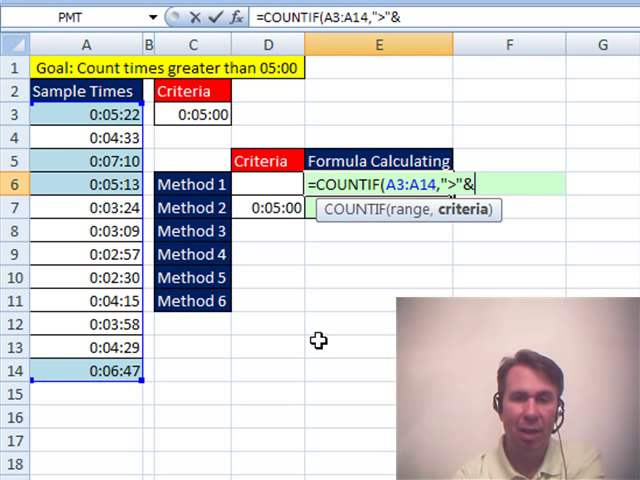
text(TIME(0,)
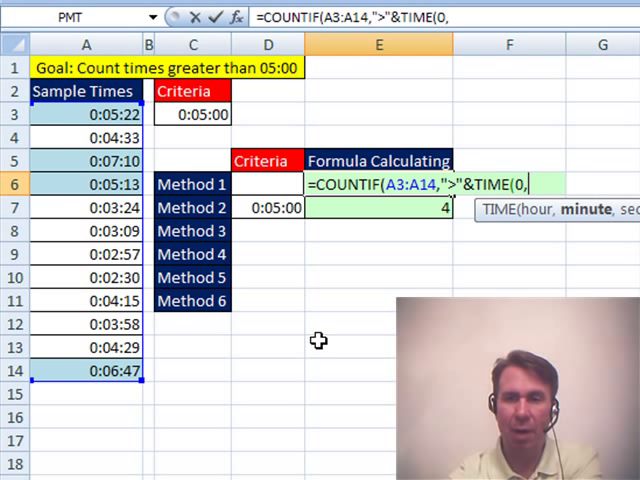
text(5,0)
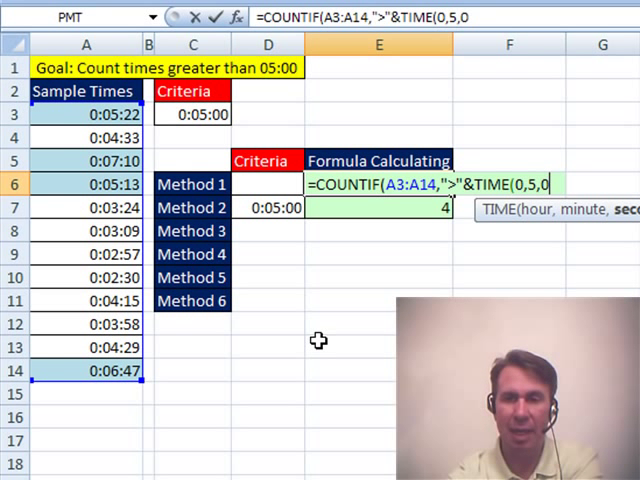
text())
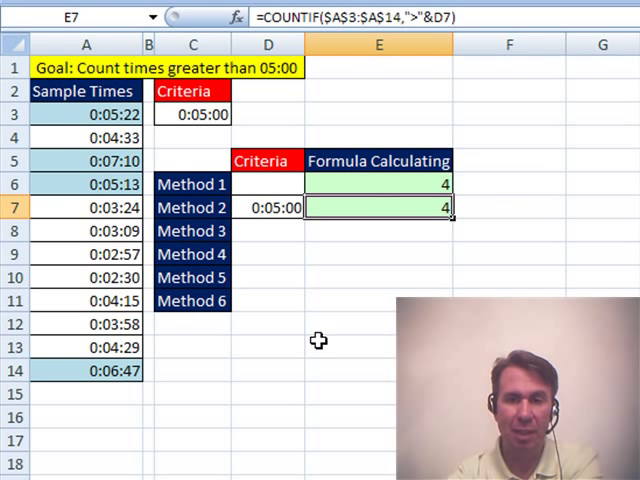
click(378, 183)
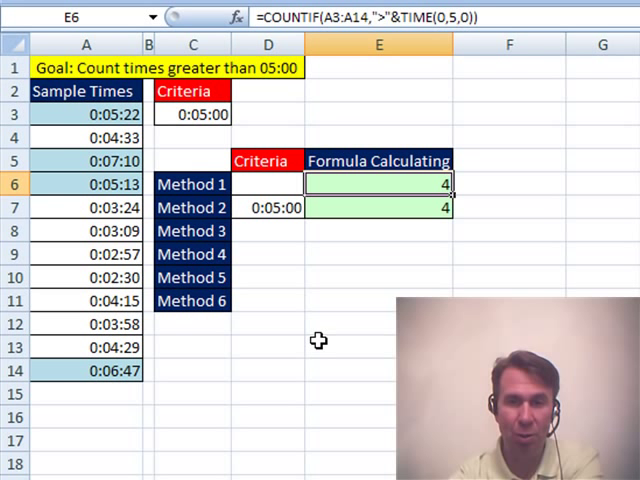
Inspect the Method 2 formula that references the criteria time in C3
click(270, 207)
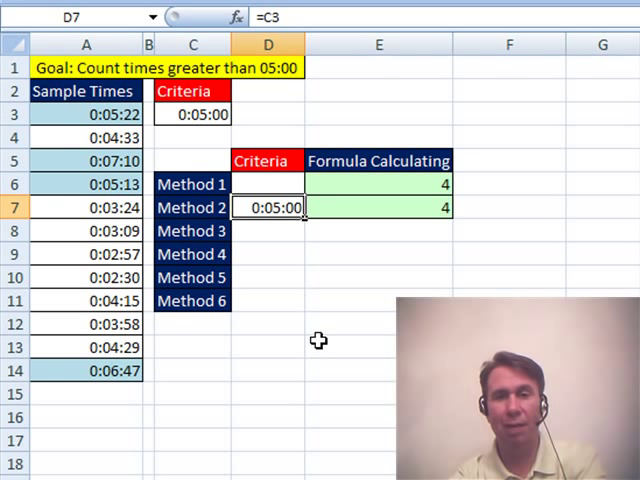
click(268, 160)
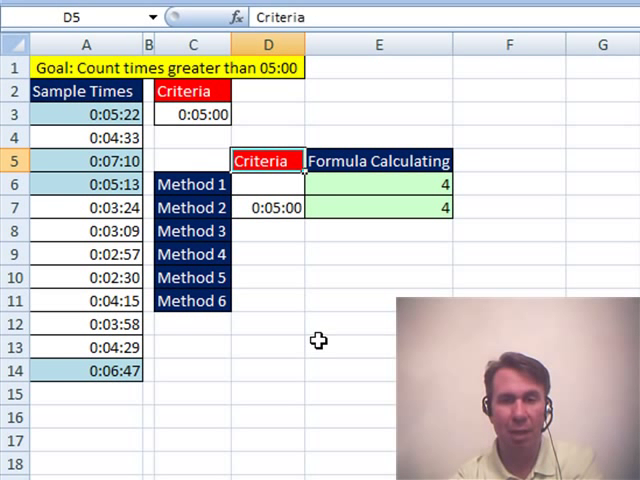
click(193, 113)
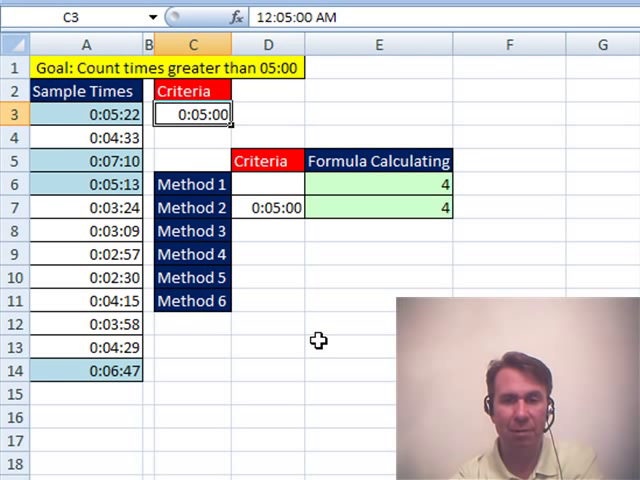
click(270, 207)
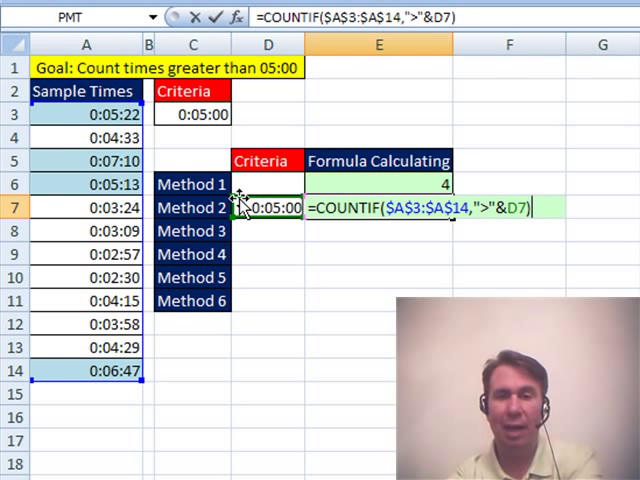
key(Return)
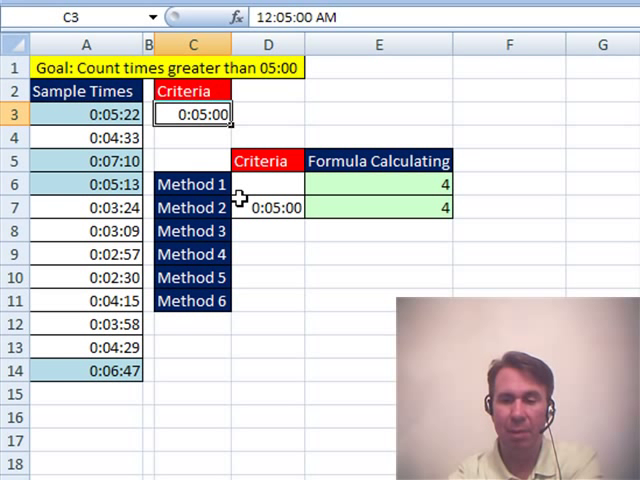
Set the criteria time in C3 to 0:03, then to 0:04:00
text(0:03)
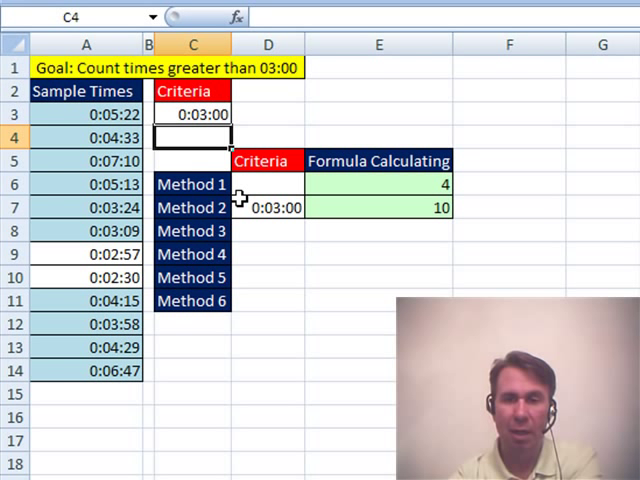
click(193, 114)
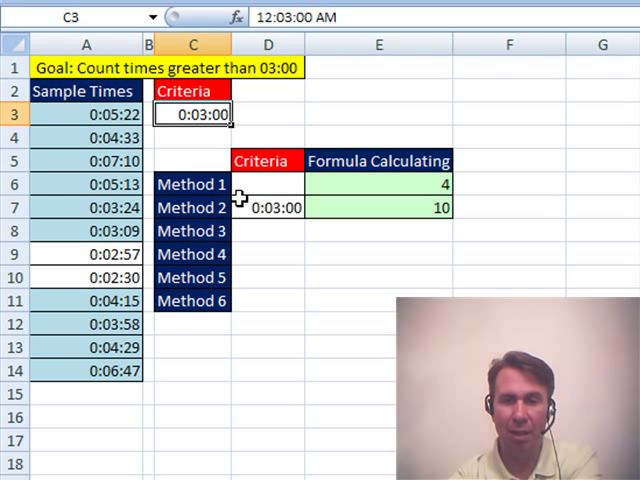
text(0:04:00)
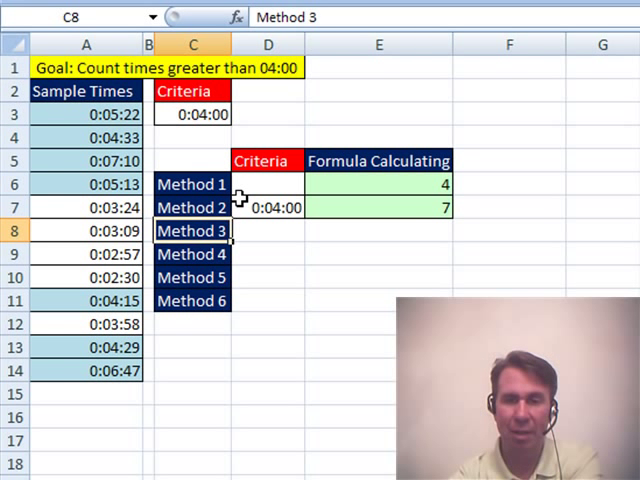
Write Method 3 in E8 as =COUNTIF(A3:A14,">0:05:00"), returning 4
click(378, 207)
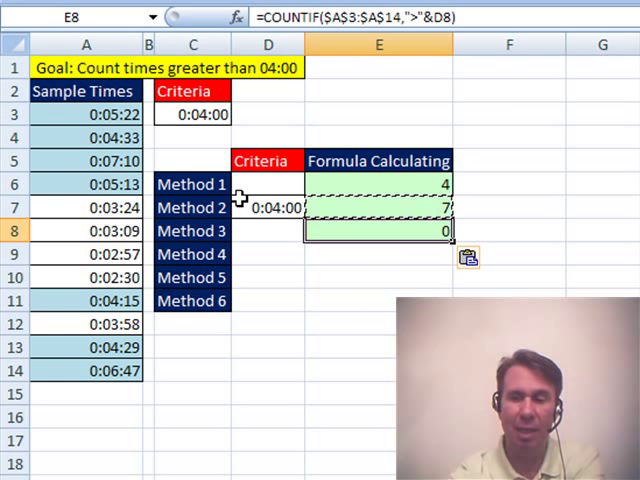
text(=COUNTIF()
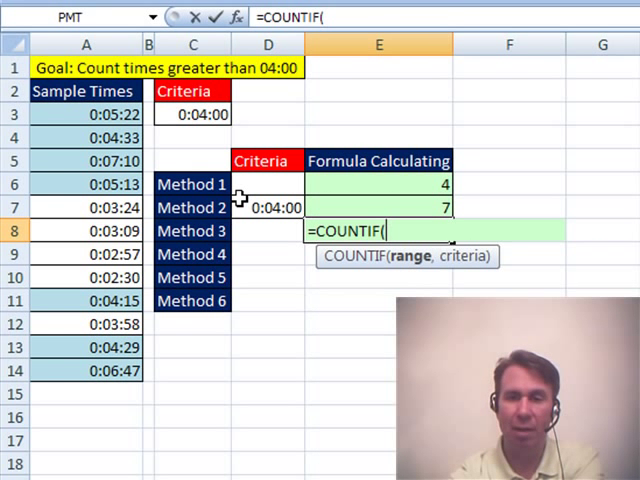
click(85, 113)
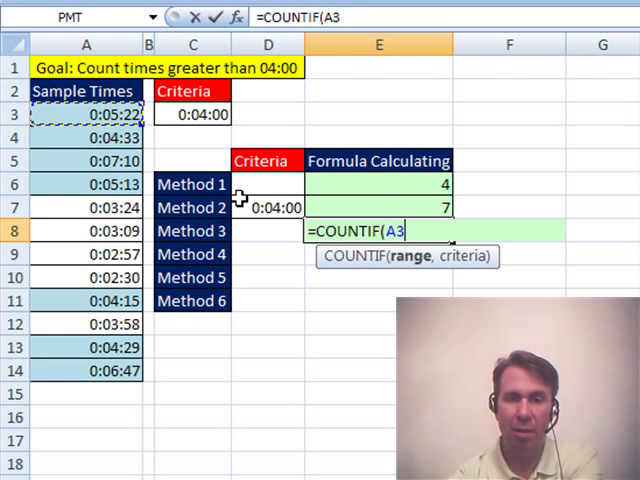
drag(85, 113, 85, 371)
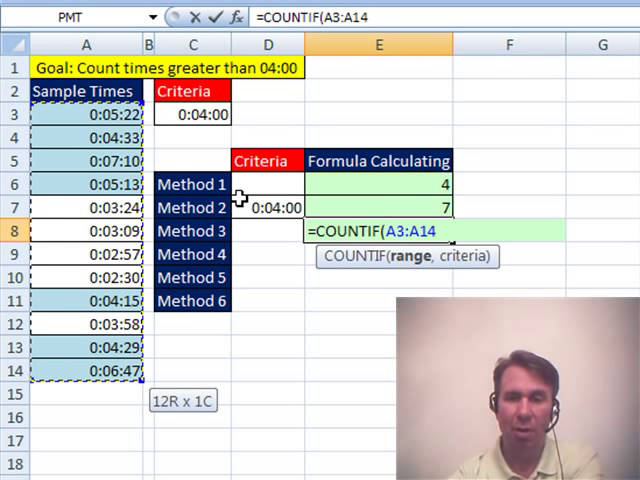
text(,")
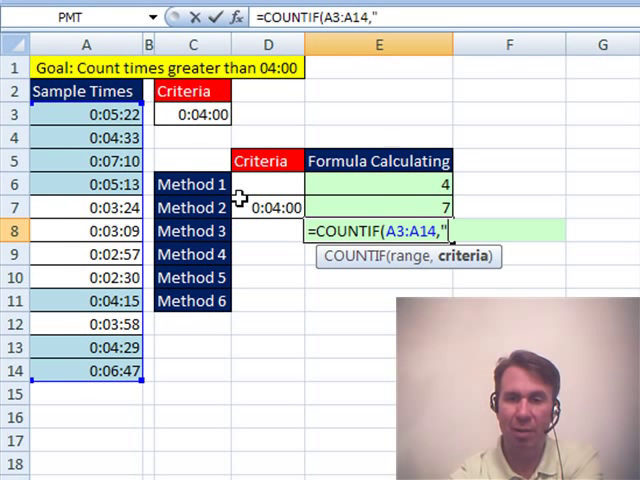
text(>0)
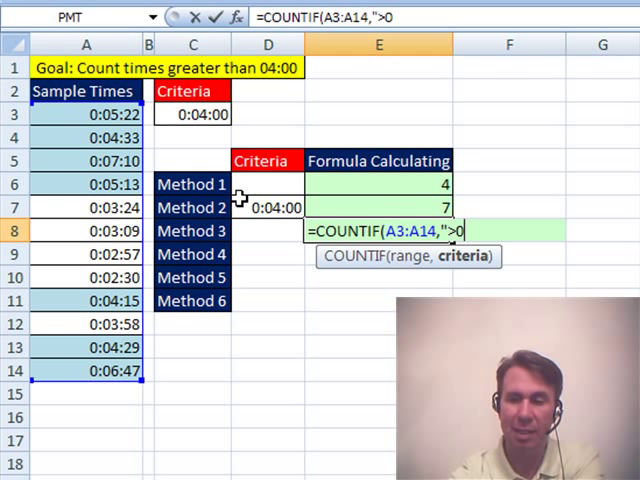
text(:05)
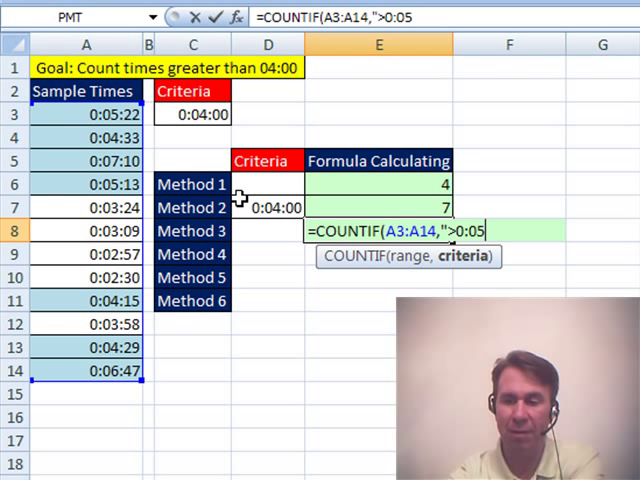
text(:00"))
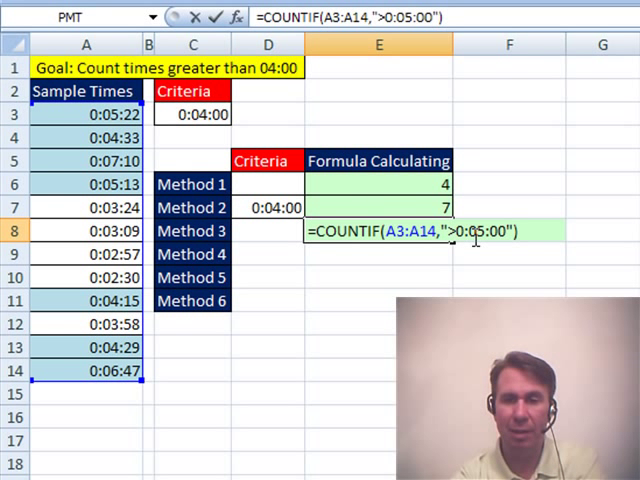
mouse_move(606, 244)
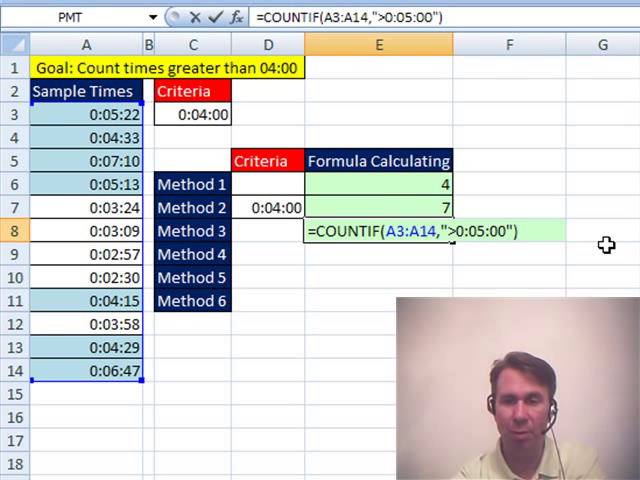
key(Return)
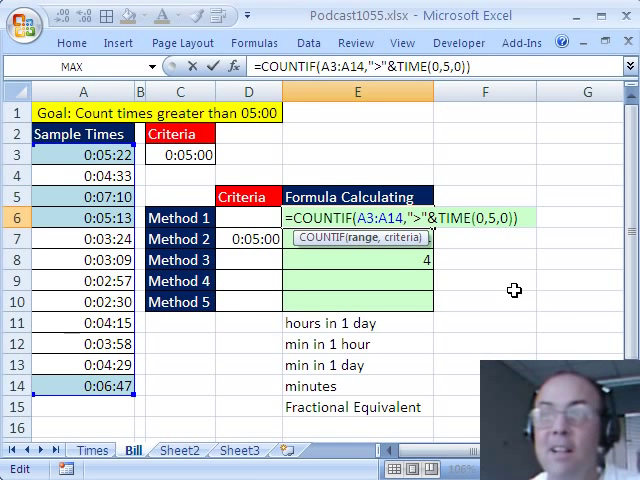
mouse_move(461, 272)
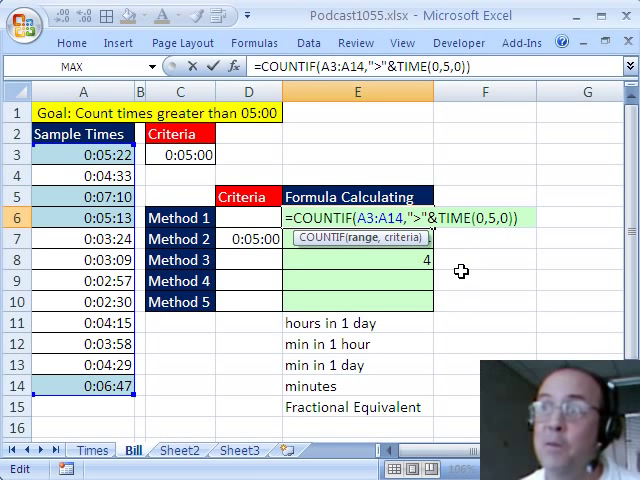
mouse_move(519, 298)
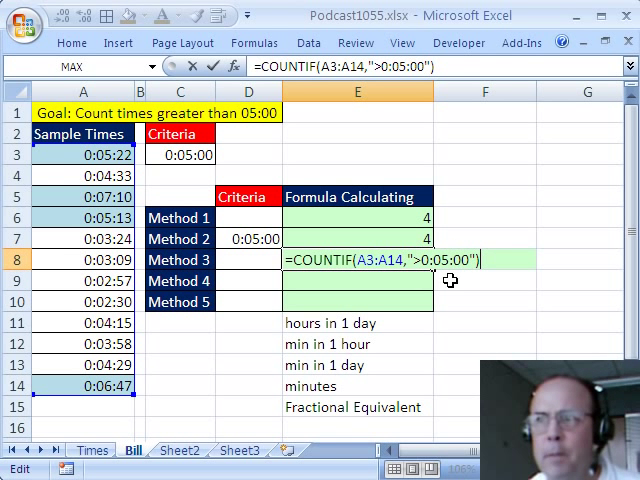
Commit the E8 Method 3 formula so Methods 1, 2 and 3 all return 4
key(Return)
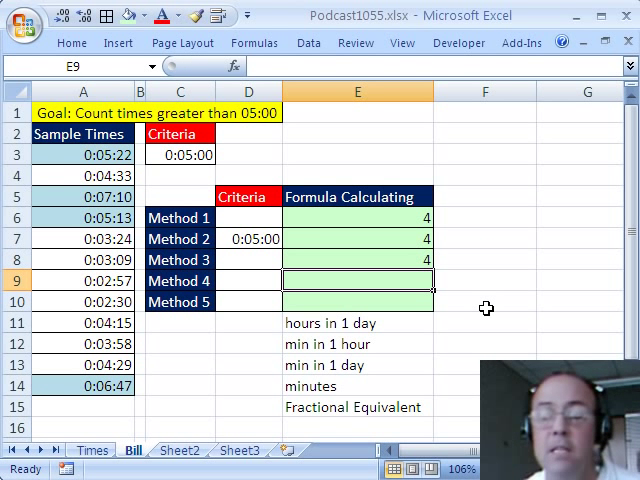
mouse_move(385, 259)
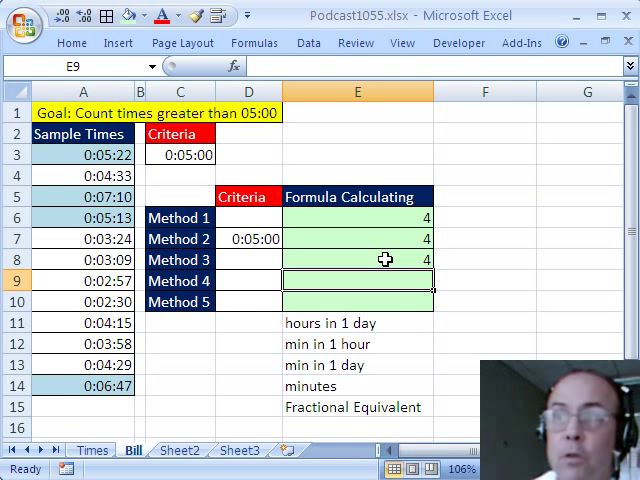
mouse_move(263, 322)
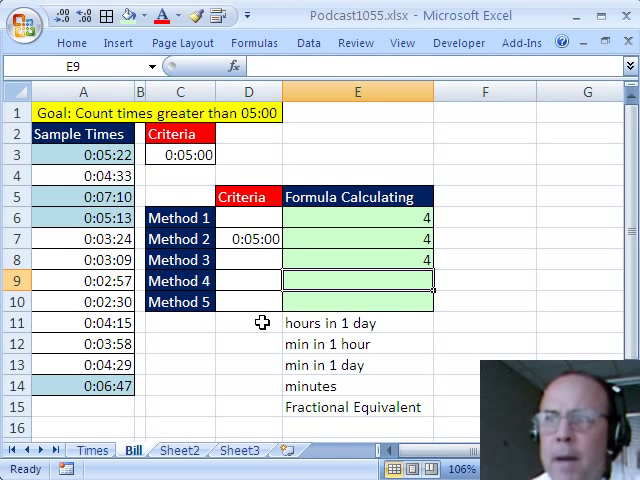
click(249, 322)
text(24)
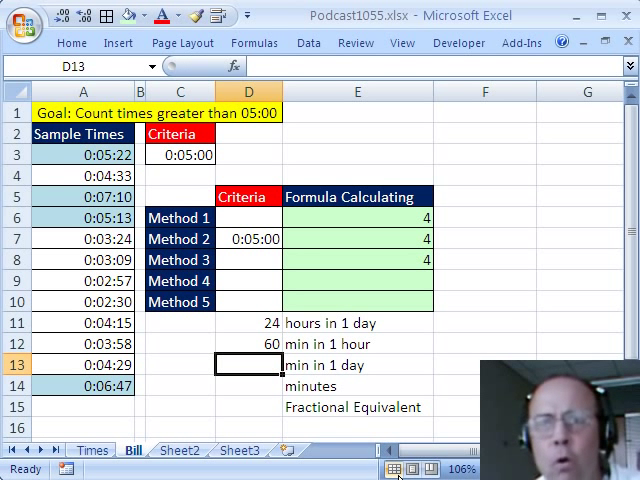
text(=D11)
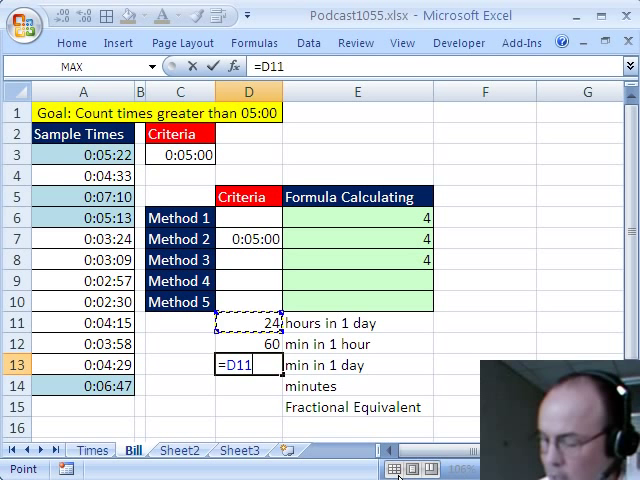
key(Return)
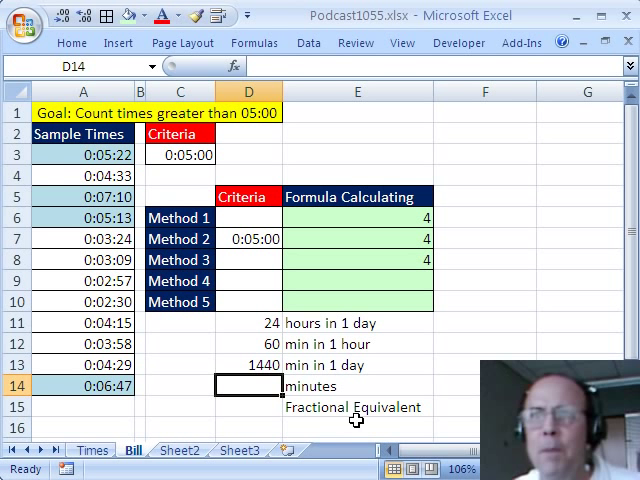
click(249, 426)
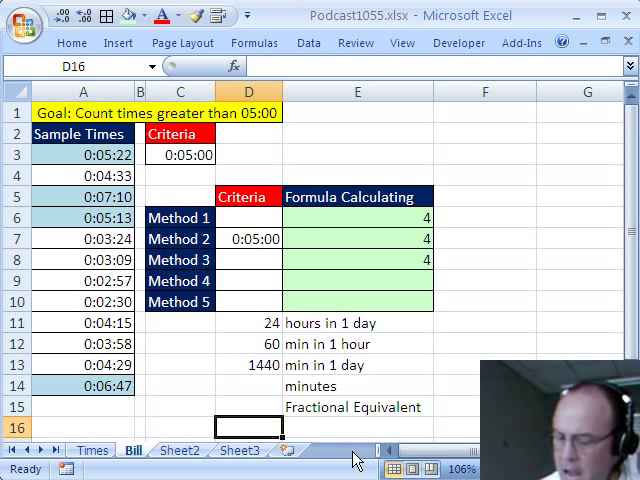
Enter 8:00 AM in D16 and reformat it as General, showing 0.33333
text(8:)
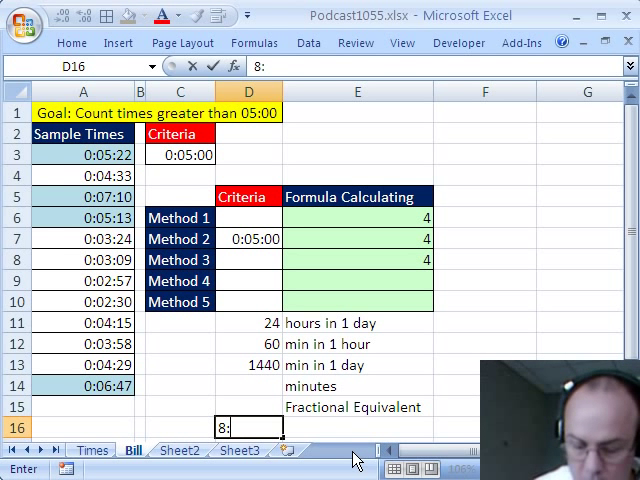
text(00 a)
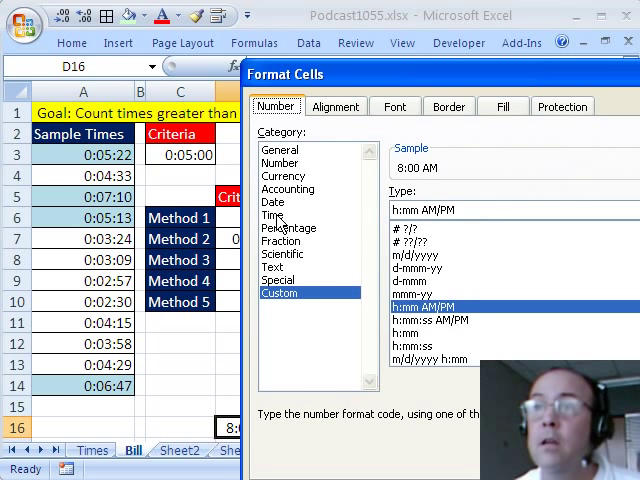
click(272, 215)
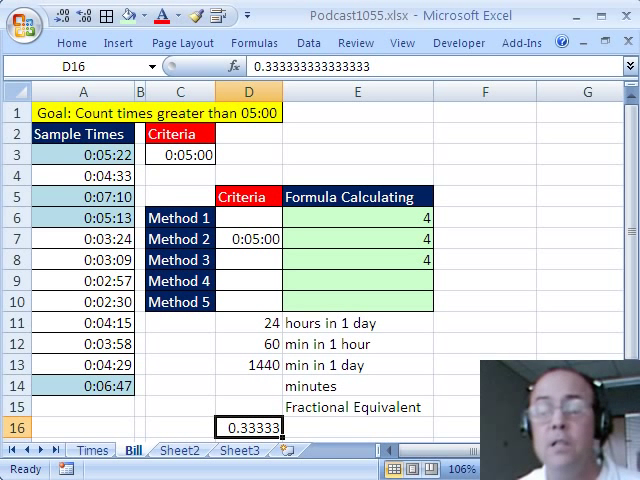
mouse_move(366, 434)
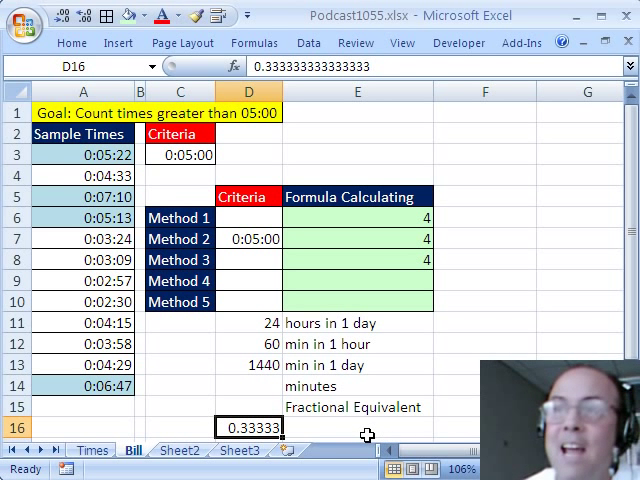
mouse_move(250, 365)
text(=COUNTIF(A3:A14,)
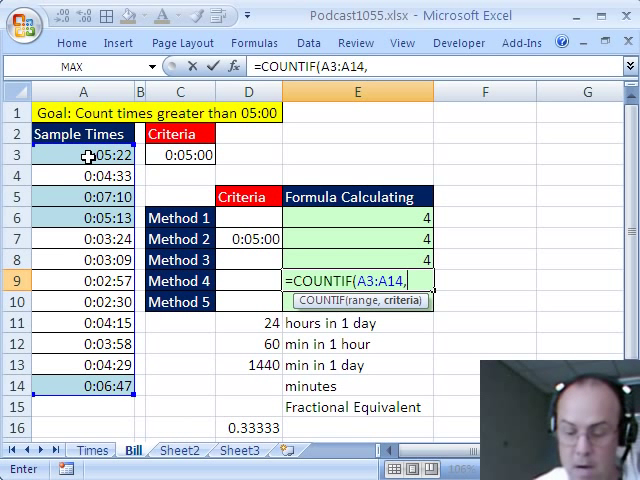
Enter Method 4 in E9 as =COUNTIF(A3:A14,">"&5/1440), returning 4
text(")
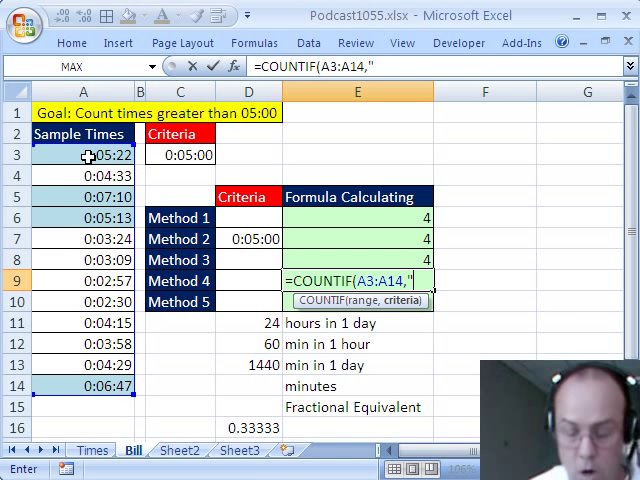
text(>)
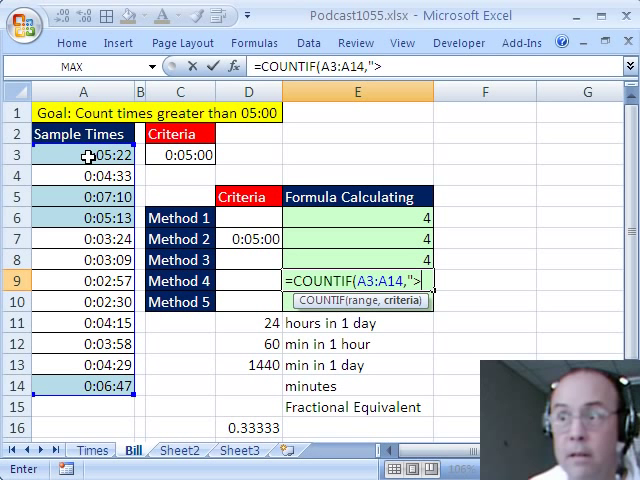
text(&)
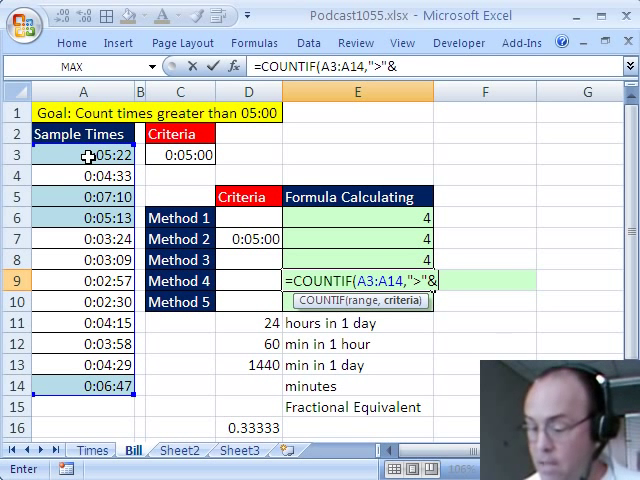
text(5/14)
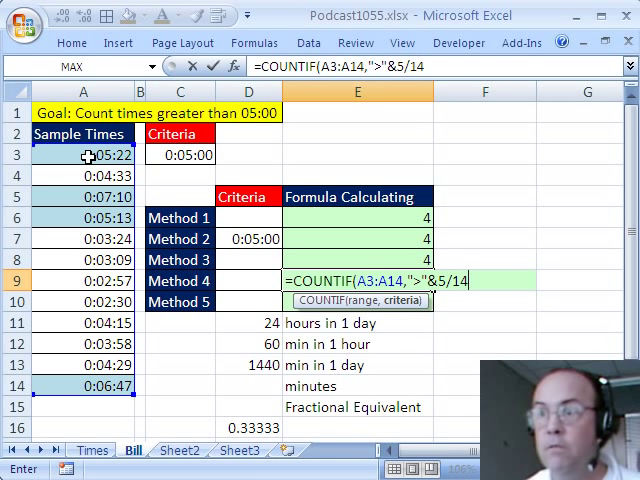
text(40)
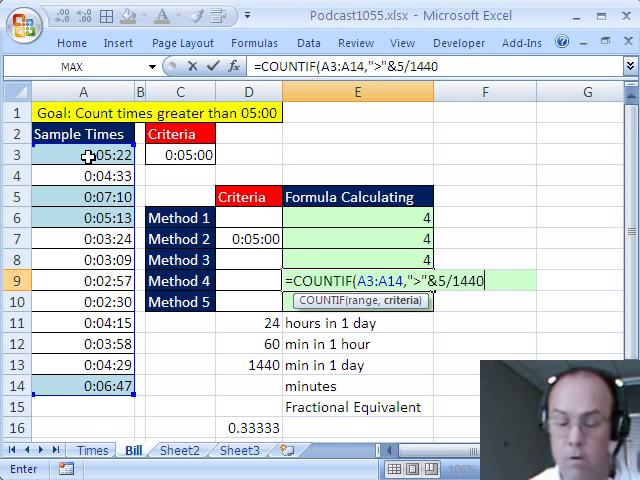
key(Return)
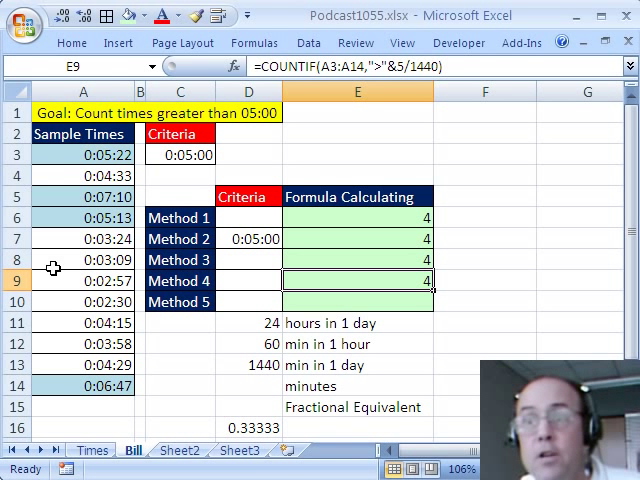
mouse_move(263, 389)
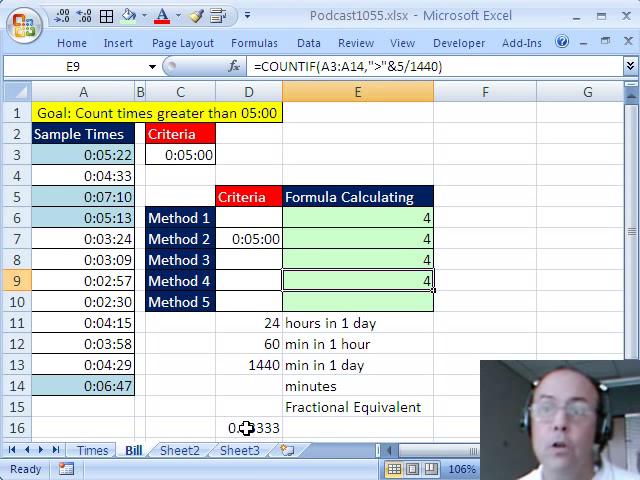
click(250, 427)
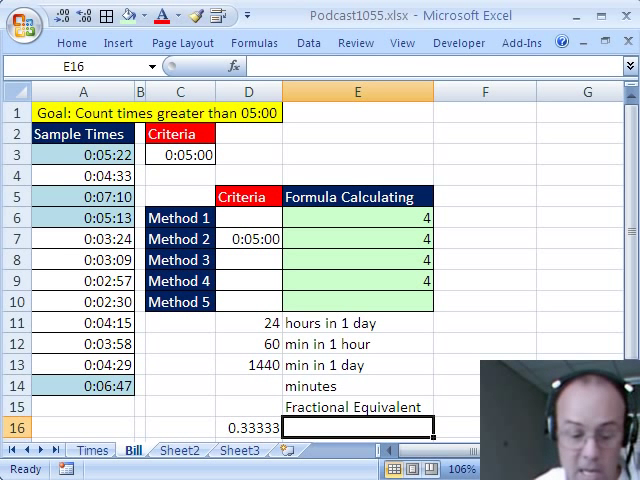
Enter =1/3 in E16, showing 0.333333333
text(=1/)
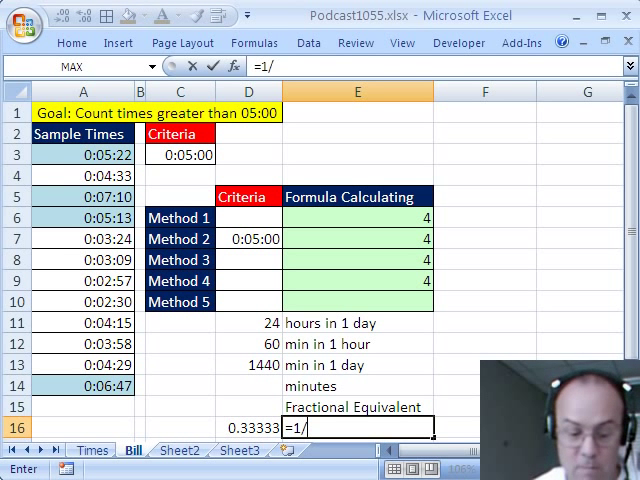
text(3)
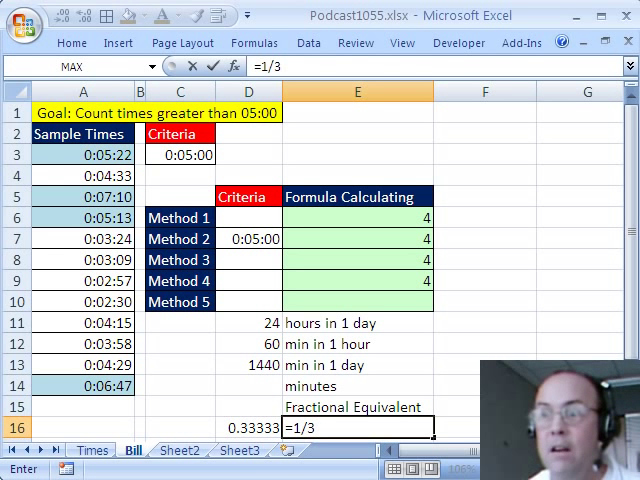
key(Return)
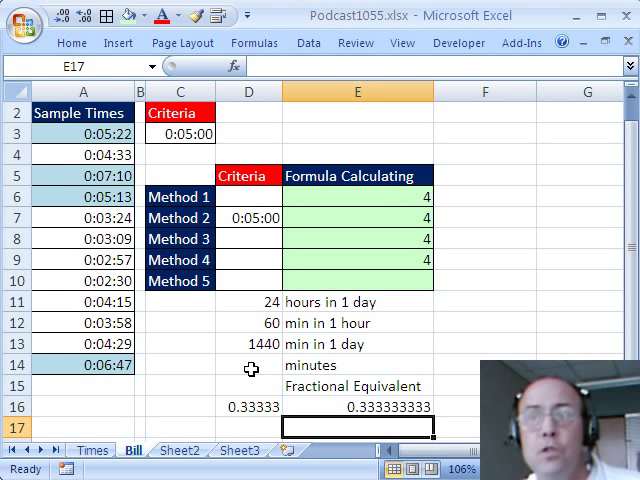
Compute 5 minutes' fractional equivalent in D15 as =D13/D14, giving 288
click(248, 385)
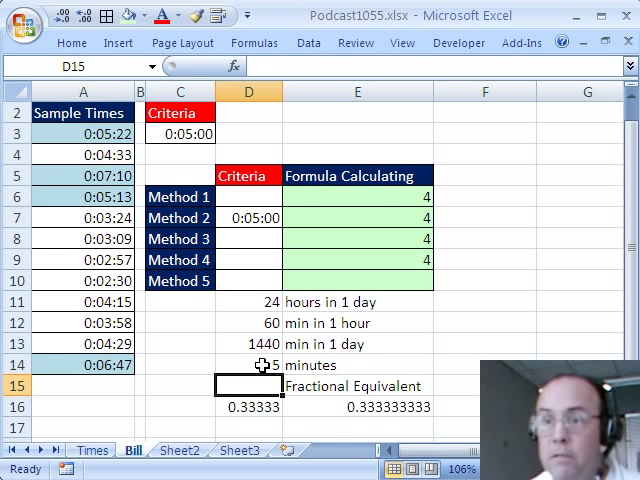
text(=D13)
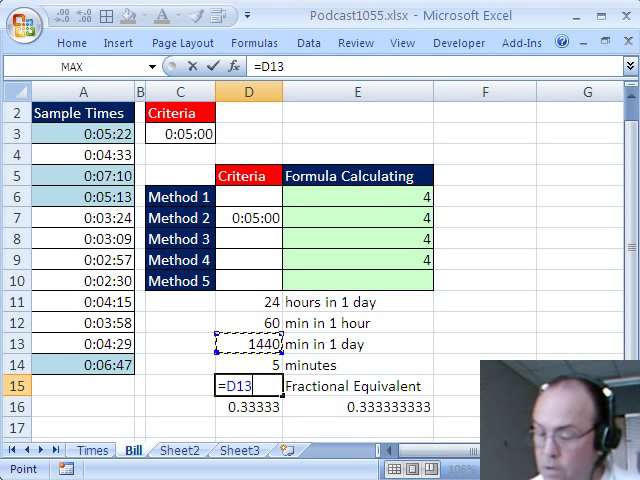
key(Return)
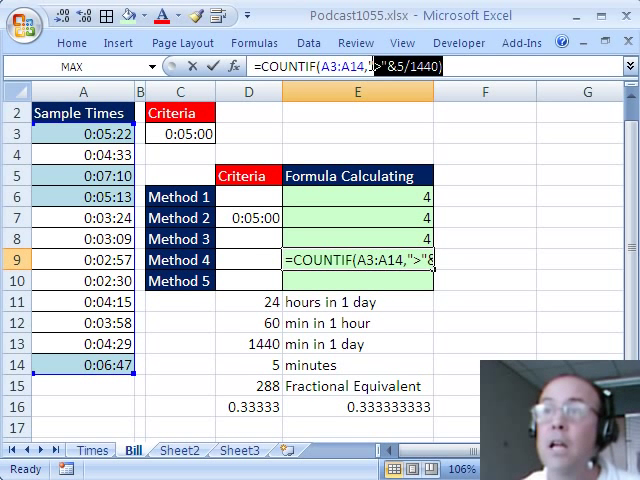
Type Method 5 in E10 as COUNTIF(A3:A14,">"&1/288), copied from Method 4
key(Return)
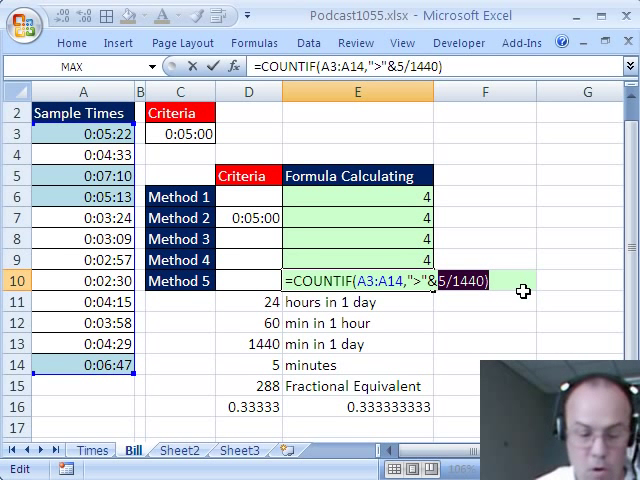
text(1/2)
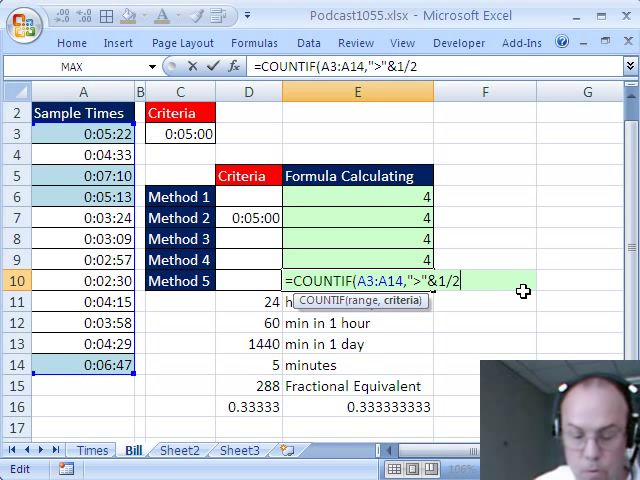
text(88)
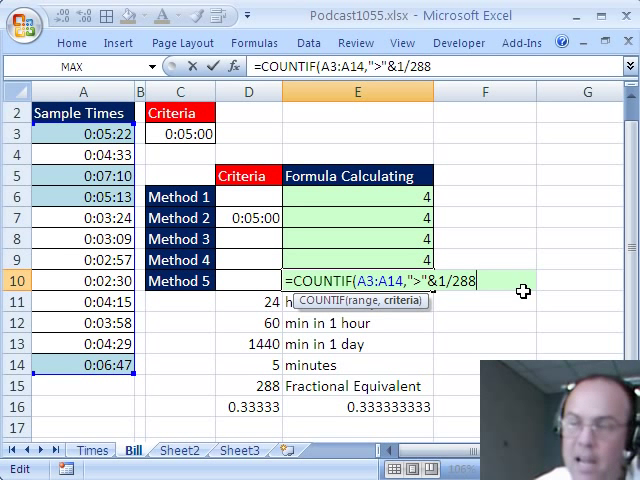
text())
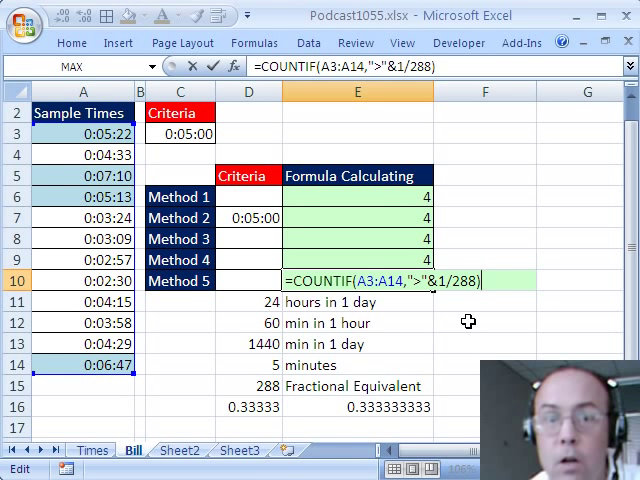
mouse_move(557, 298)
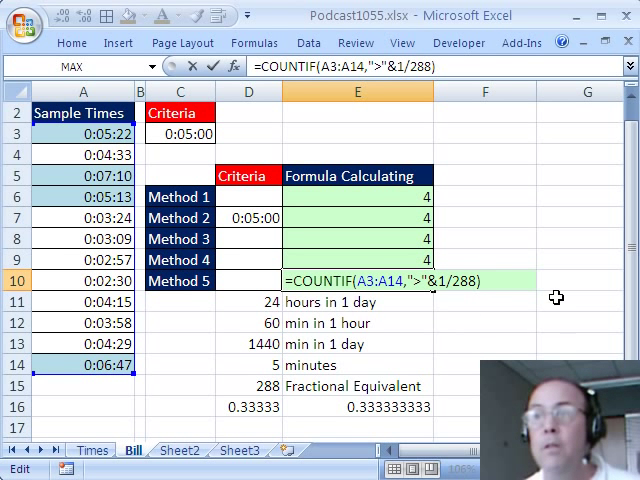